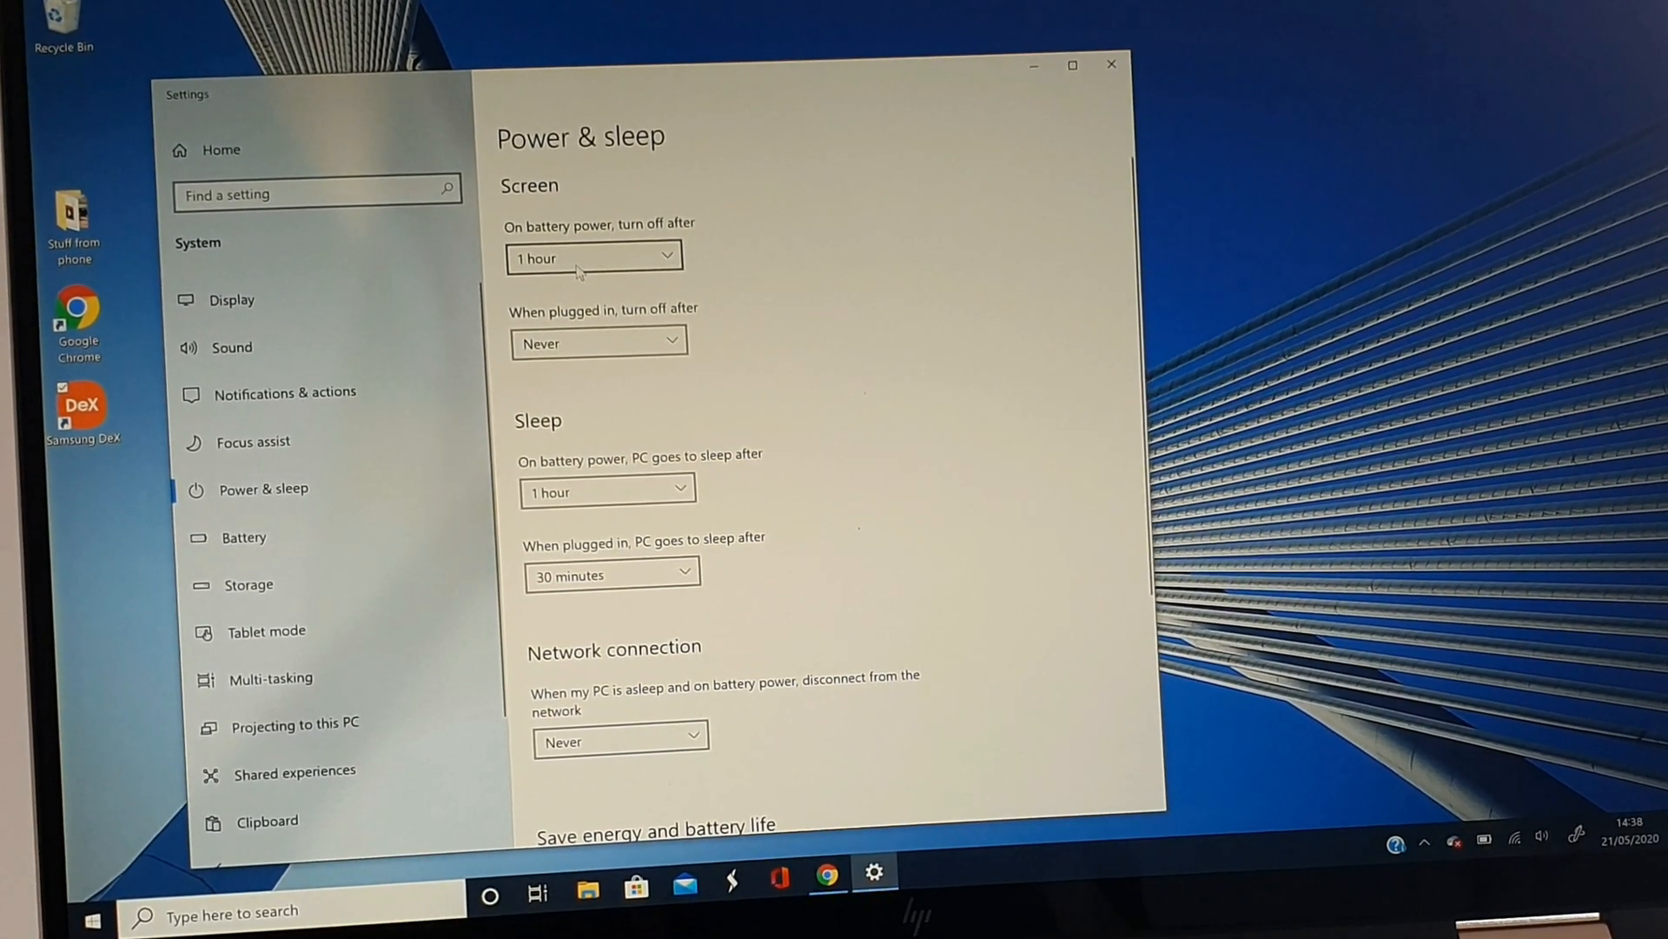
# - Set 'On battery power, turn off after' to Never in Power & sleep
pyautogui.click(594, 257)
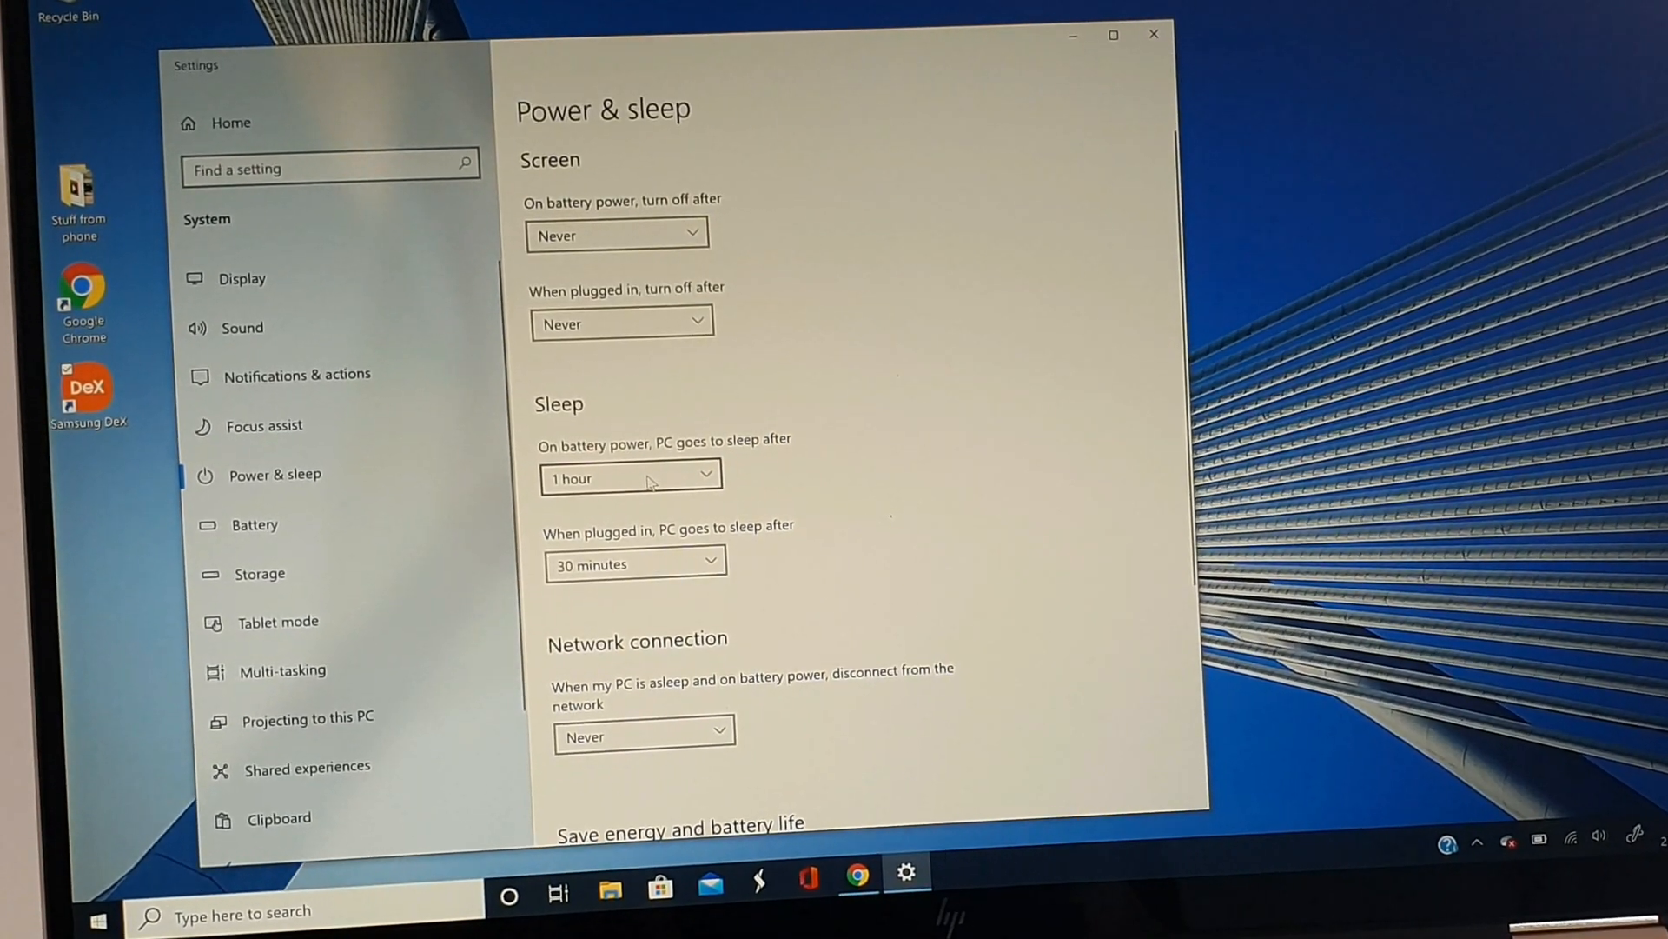
pyautogui.click(627, 478)
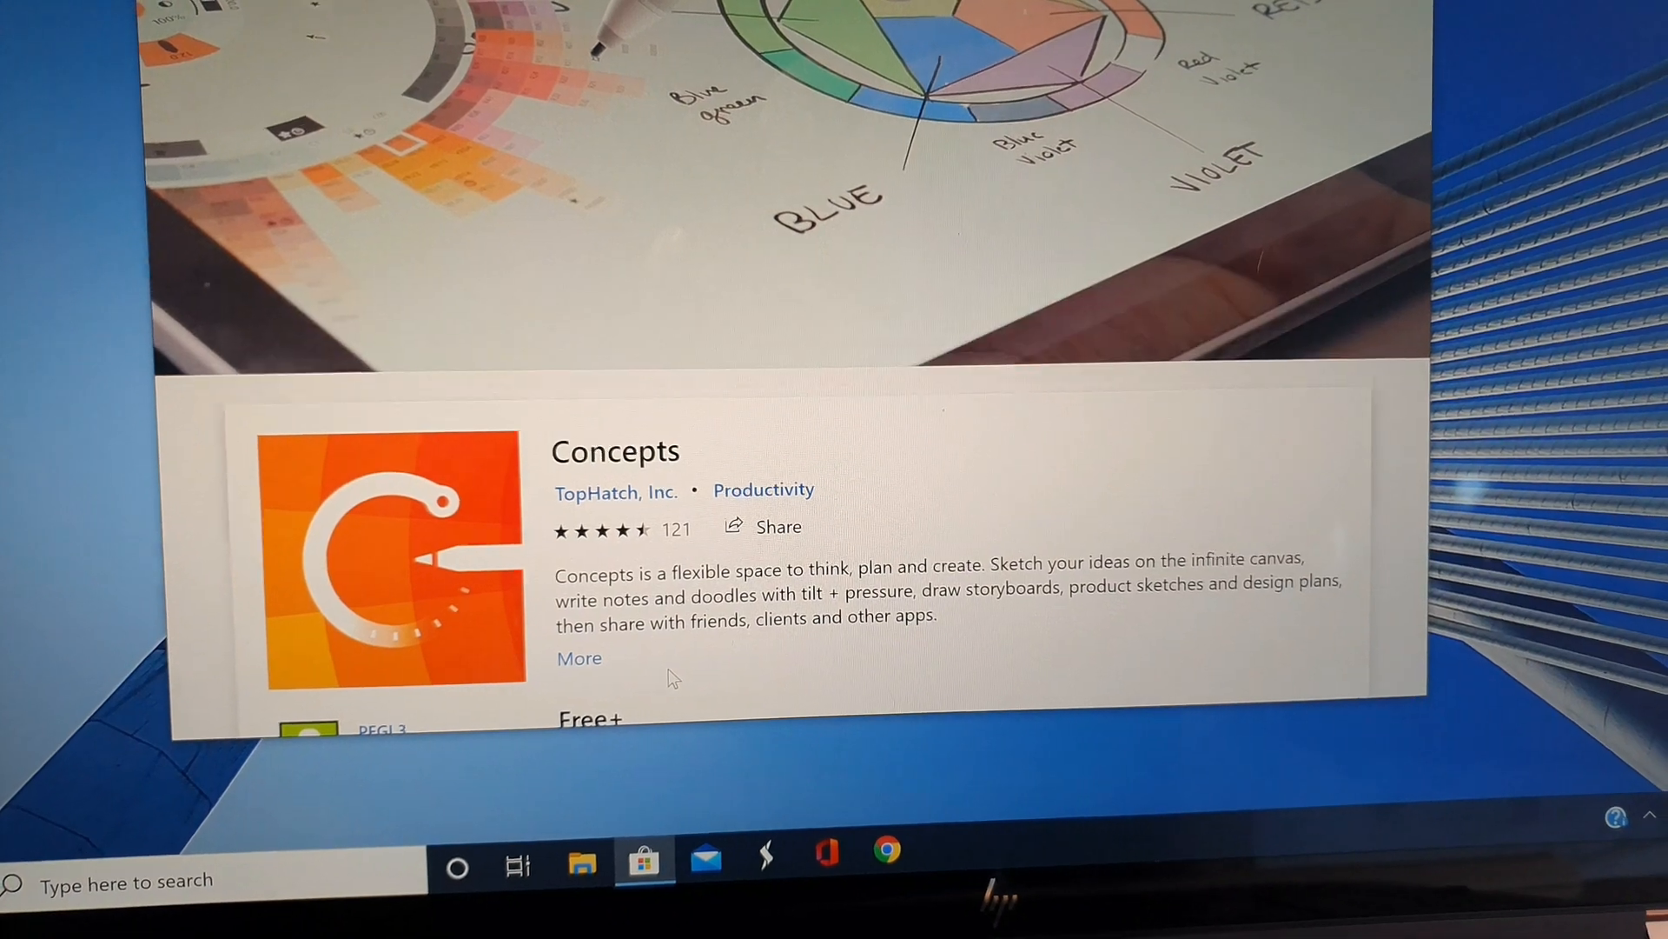
# - Search the Store for 'photoshop' and choose Adobe Photoshop Elements 2020
pyautogui.click(691, 670)
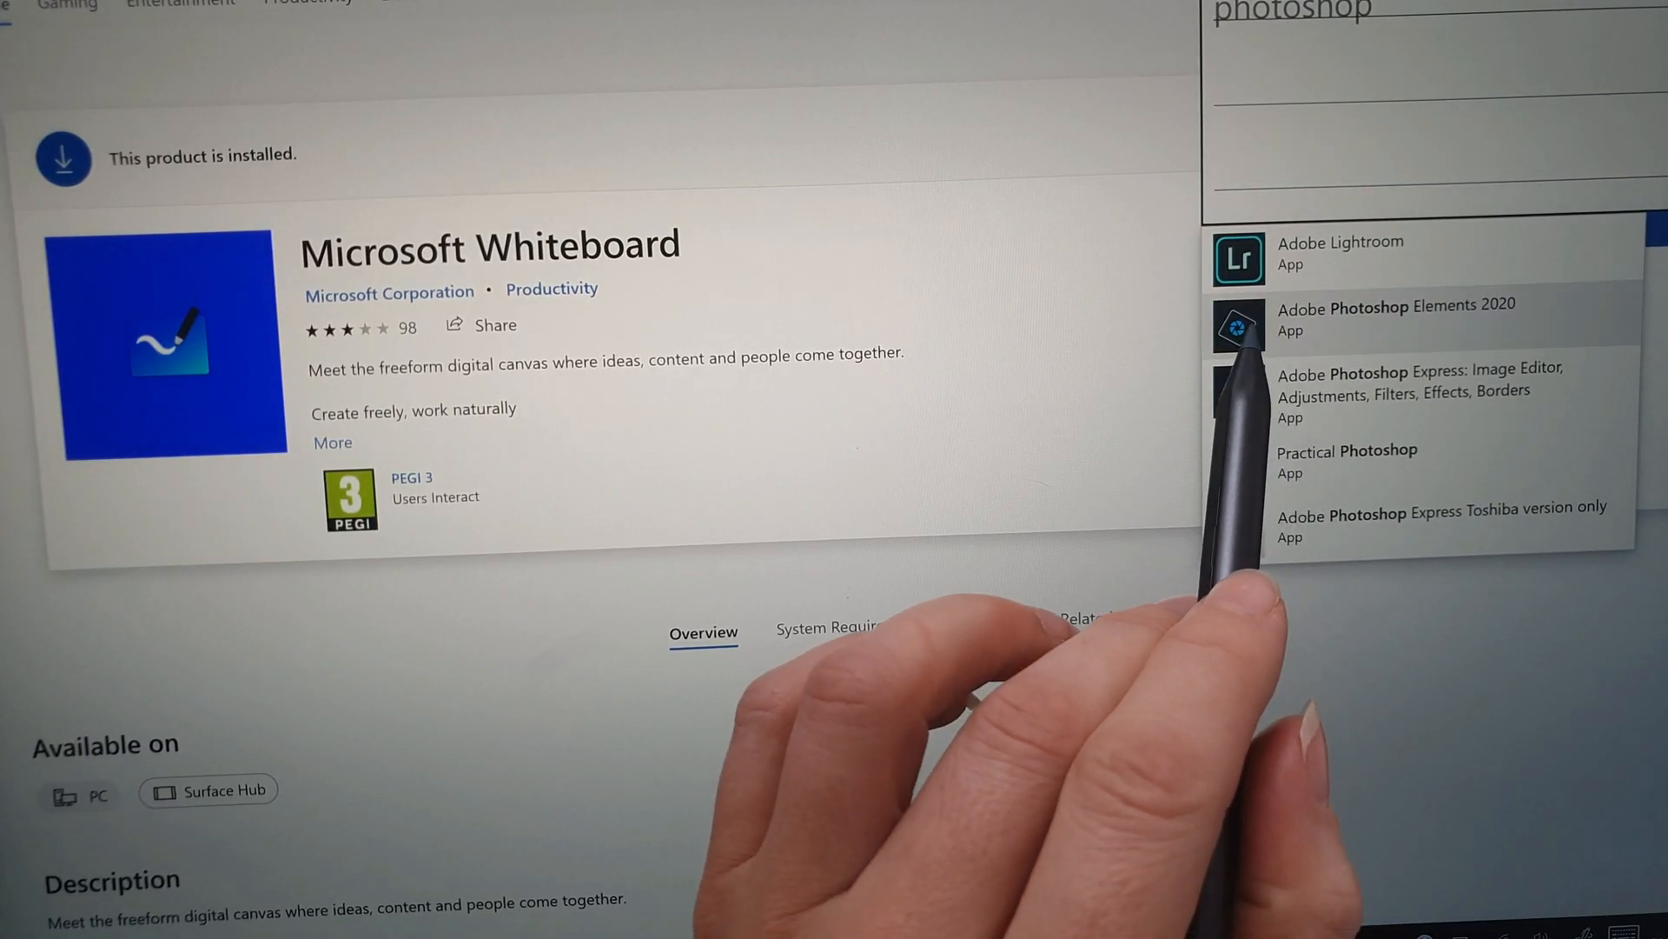
pyautogui.click(1397, 317)
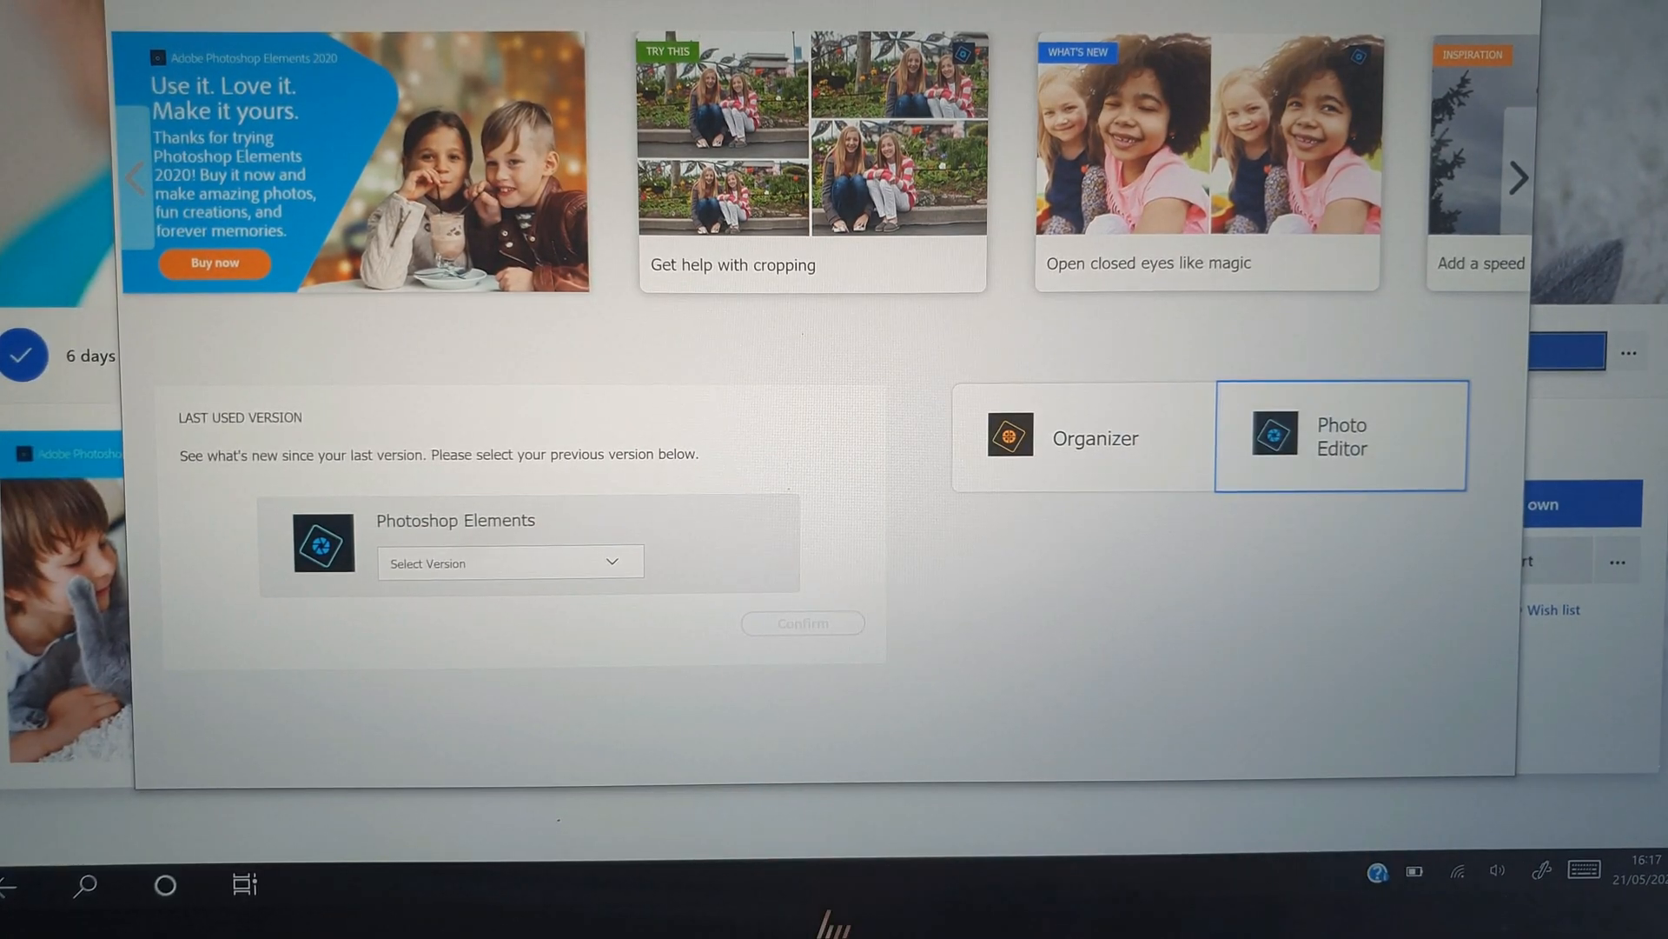
# - Choose Photo Editor on the Photoshop Elements 2020 welcome screen
pyautogui.click(1342, 435)
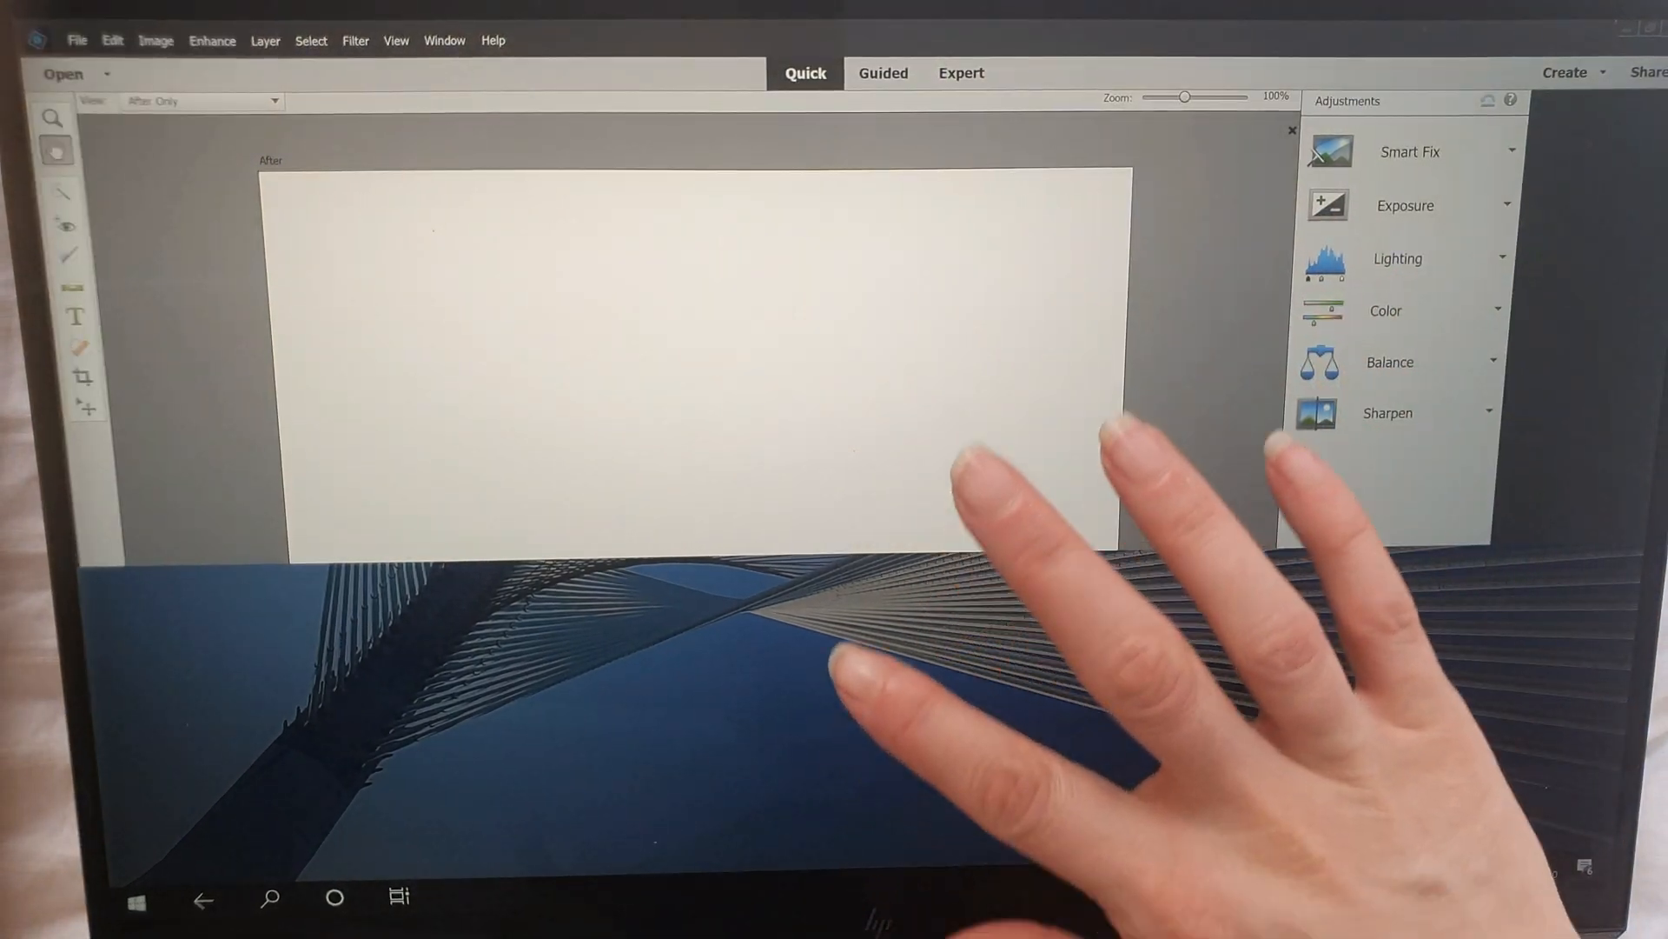
pyautogui.click(136, 899)
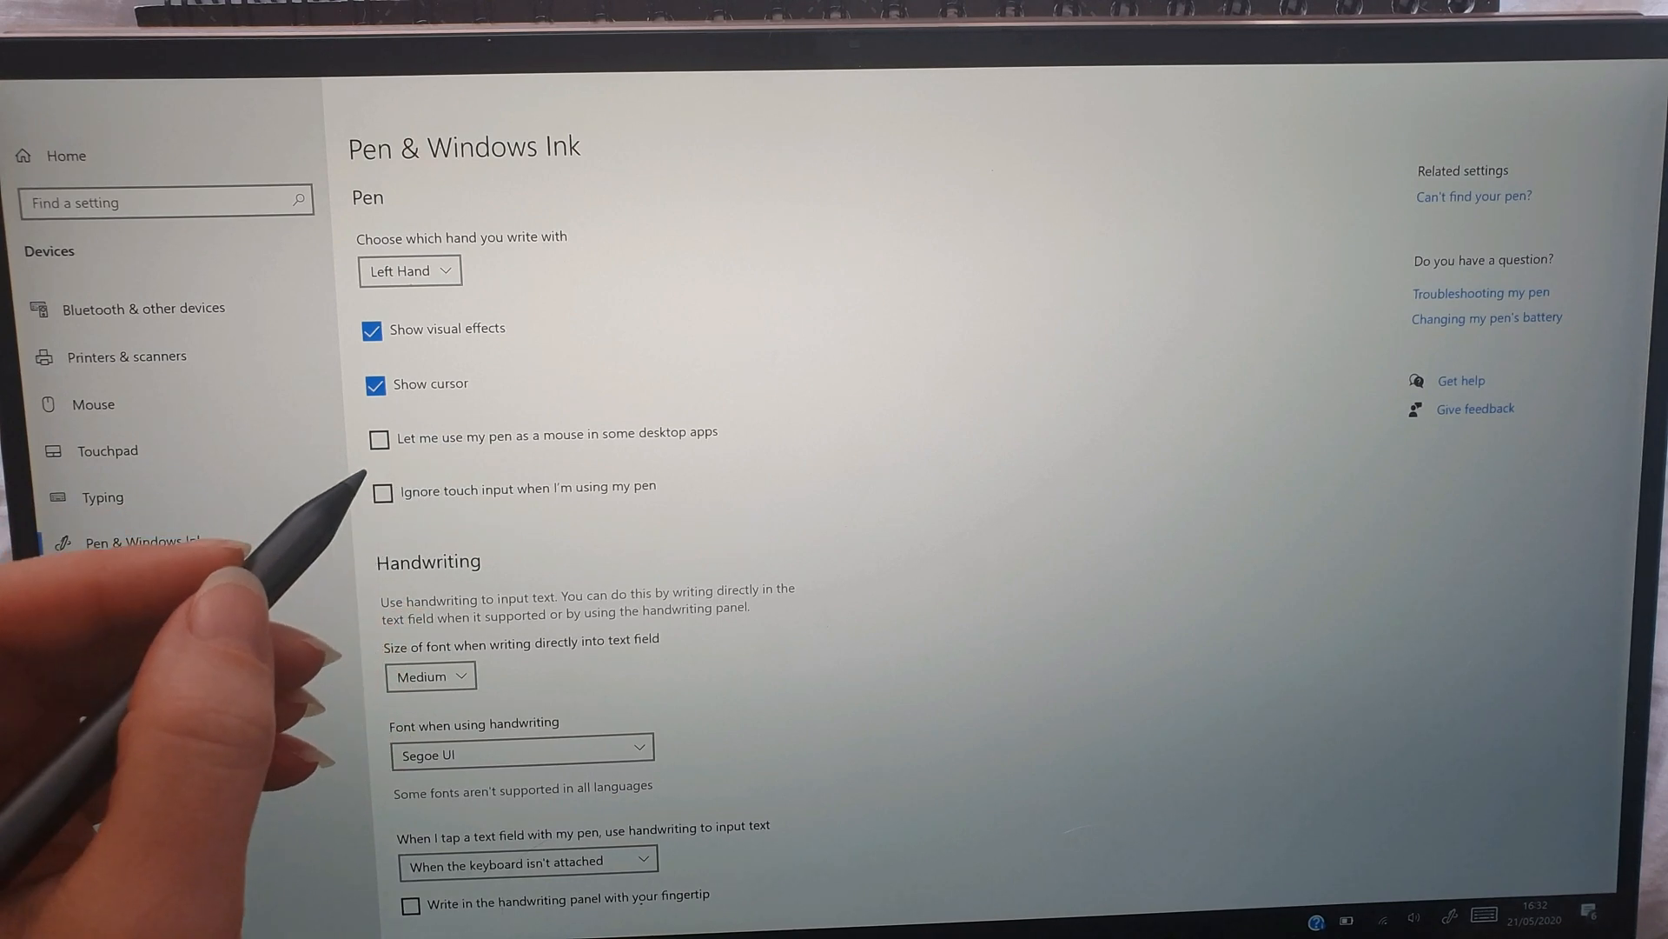
# - Scroll through the Pen & Windows Ink settings options
pyautogui.scroll(-3)
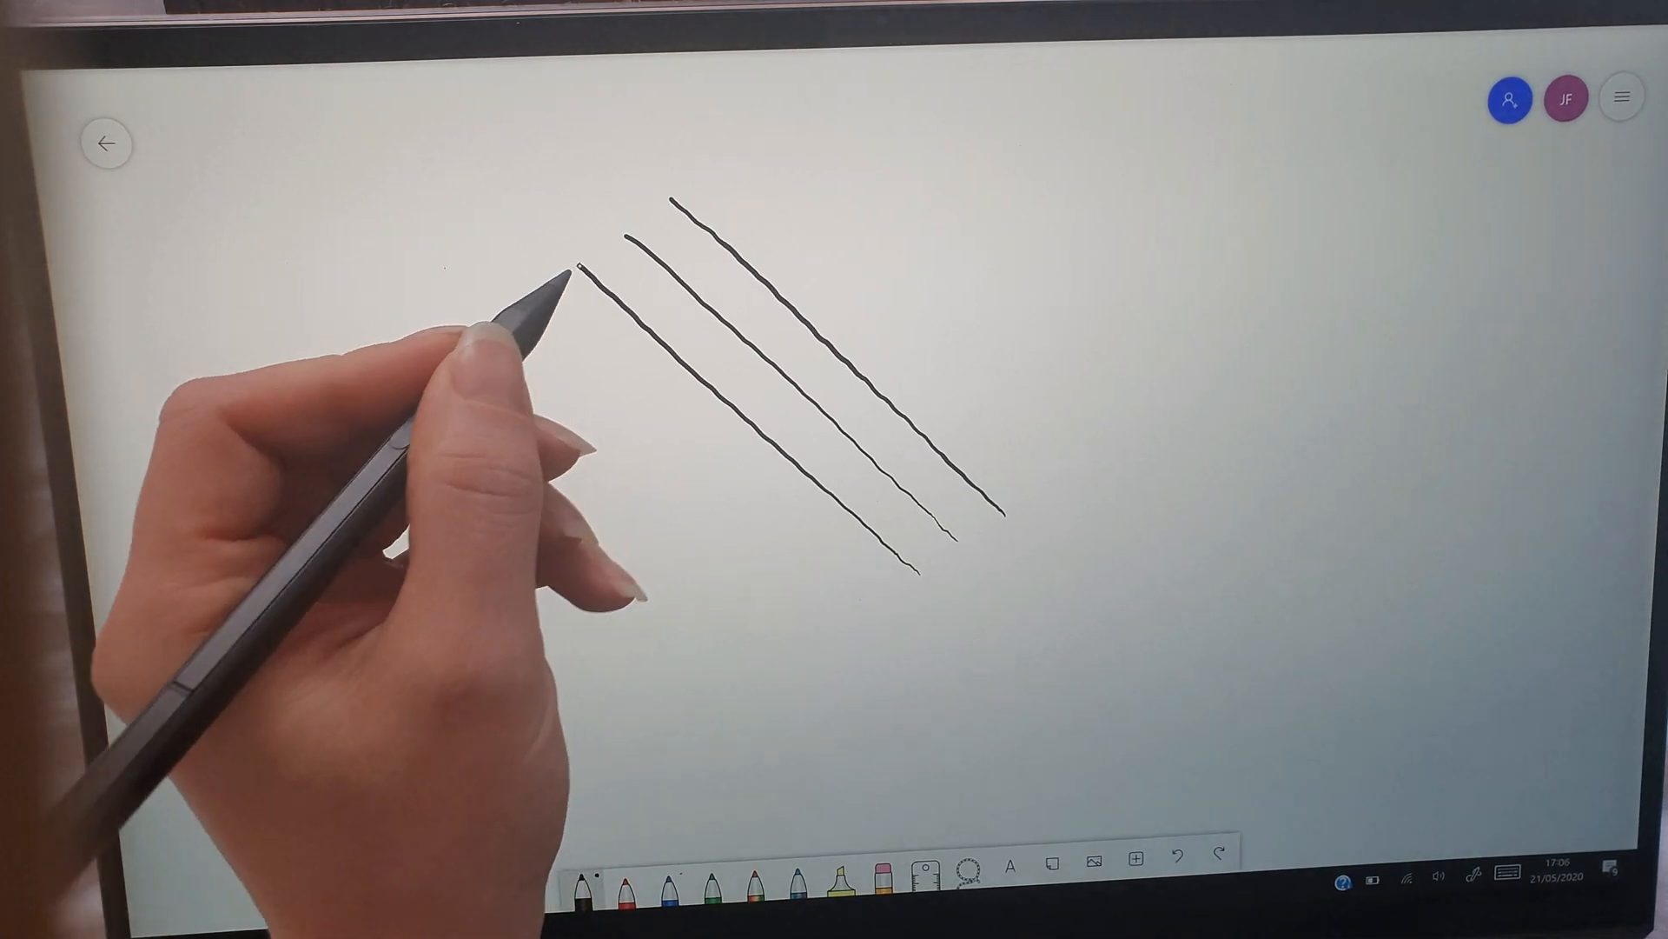
# - Pick the black pen and draw a curved ink stroke on the Whiteboard canvas
pyautogui.click(1621, 96)
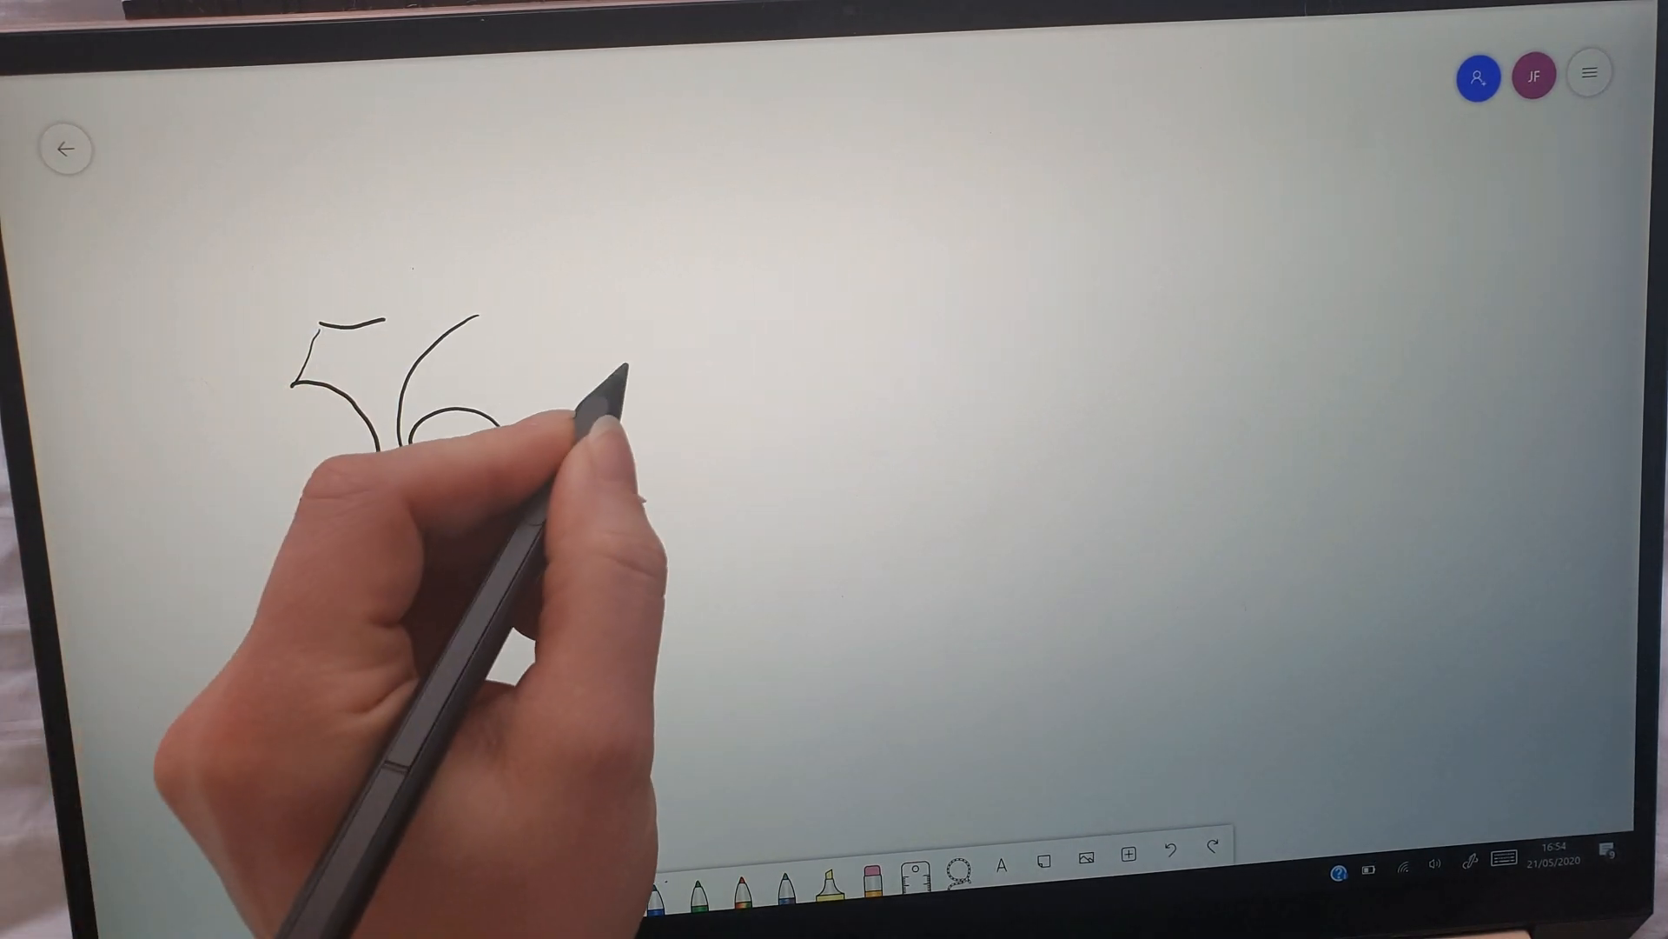
pyautogui.moveTo(574, 351); pyautogui.dragTo(639, 447)
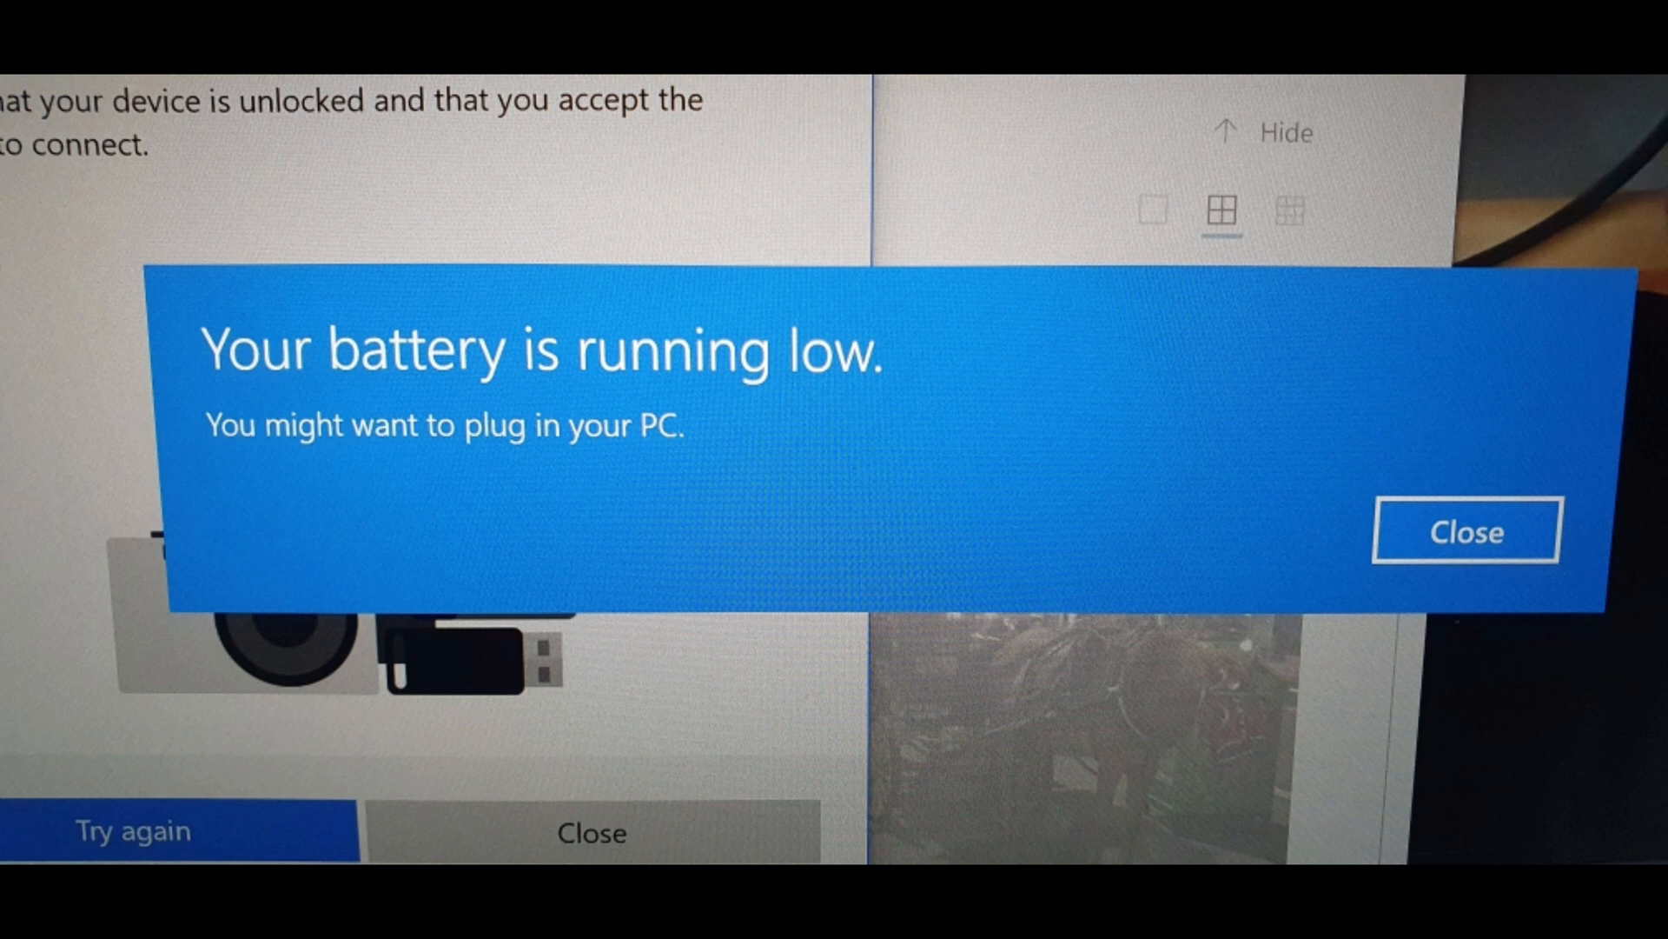
# - Close the low-battery warning dialog
pyautogui.click(1104, 805)
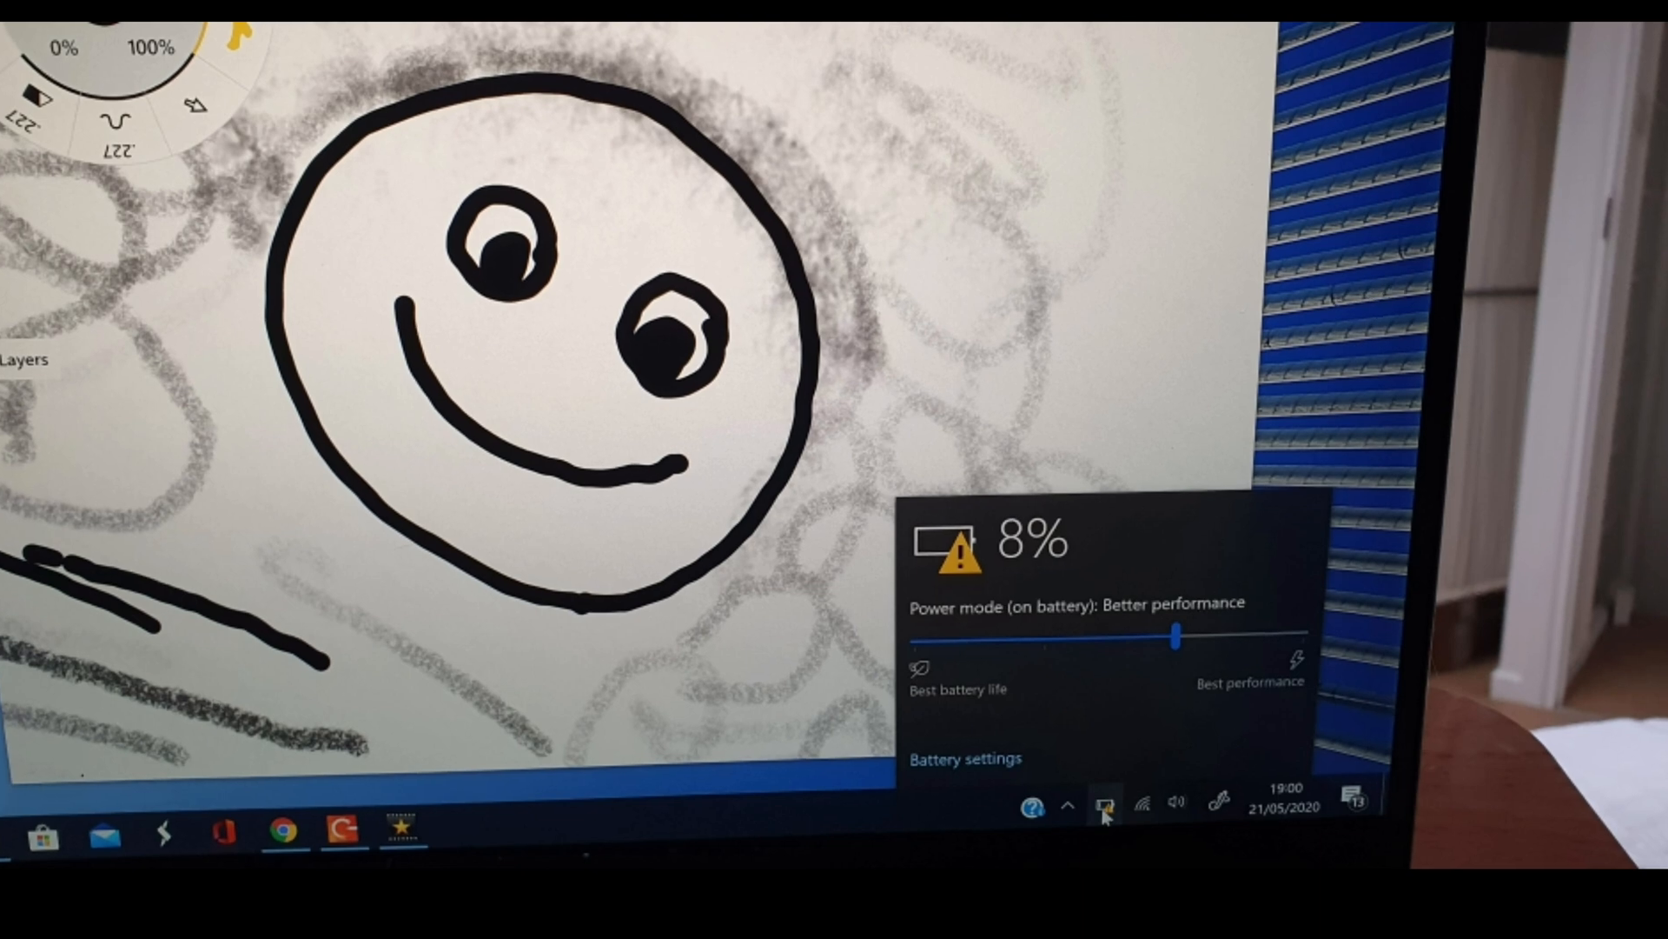